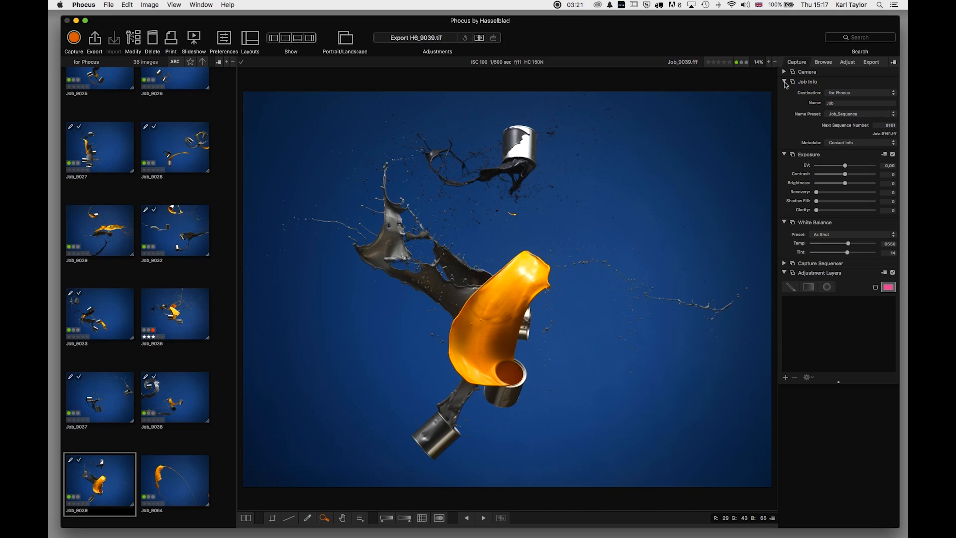
Collapse the Job Info section in the Adjust panel
left_click(784, 81)
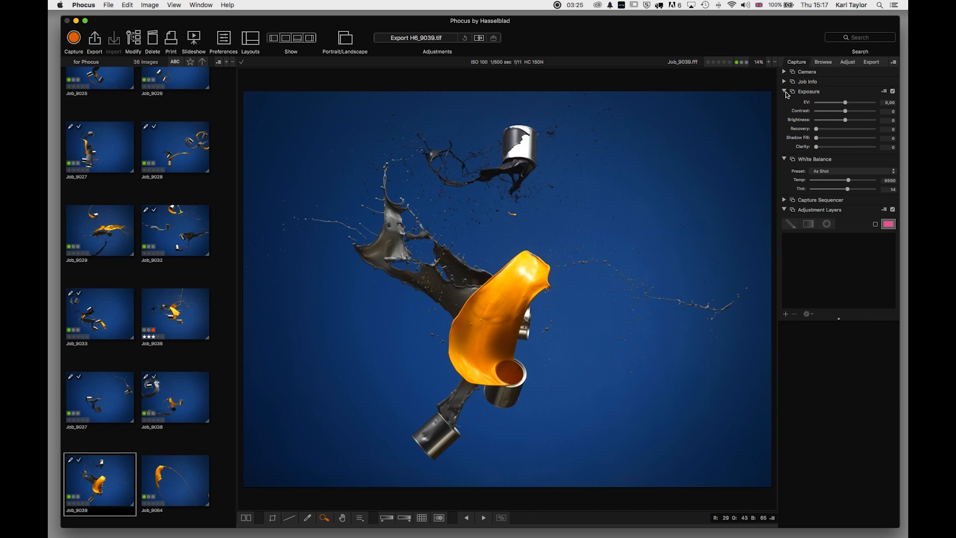
mouse_move(843, 163)
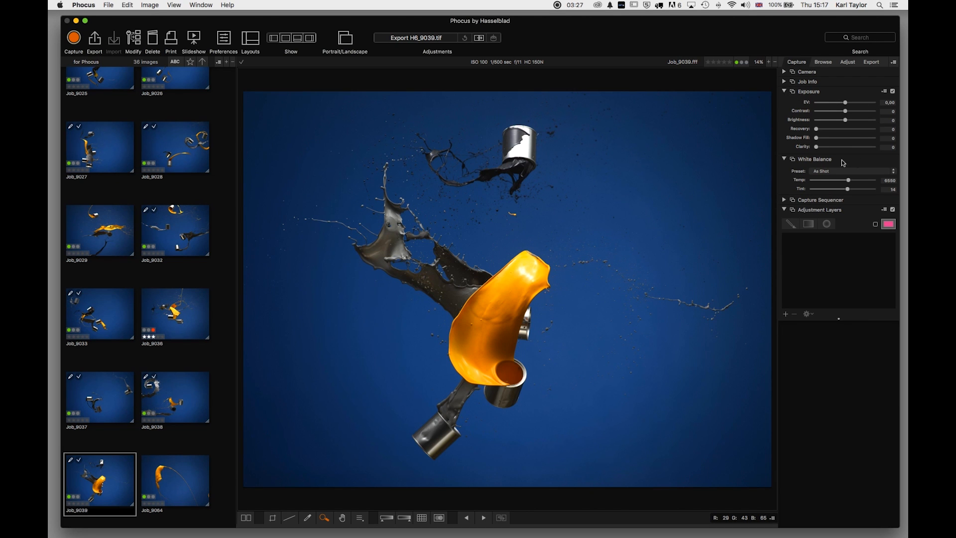
mouse_move(845, 120)
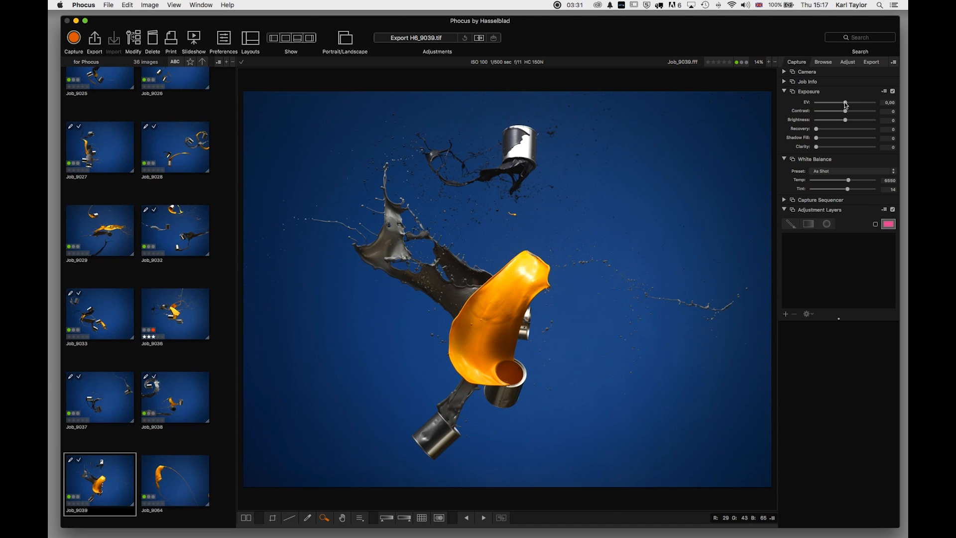
Sweep exposure negative and positive, then return EV to exactly 0
left_click_drag(846, 101, 824, 102)
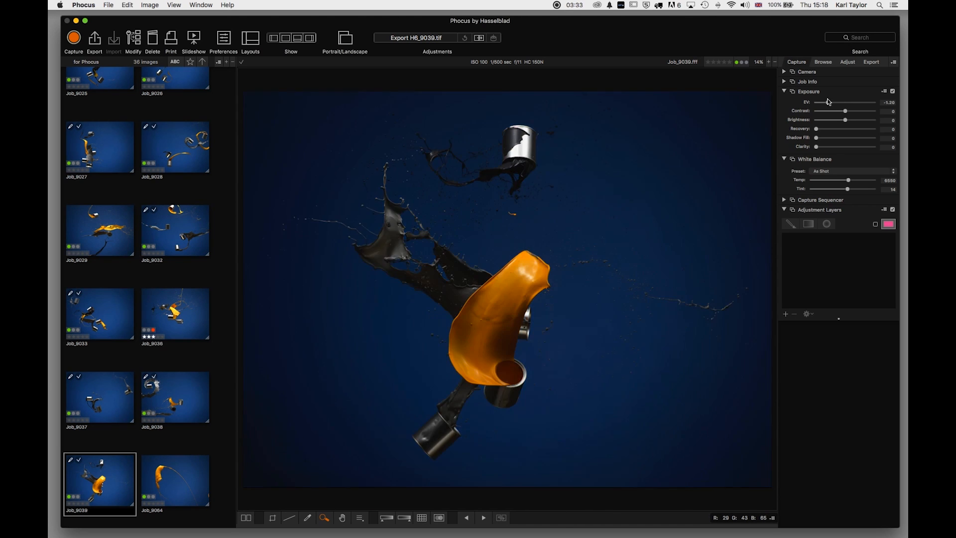
left_click_drag(825, 102, 857, 101)
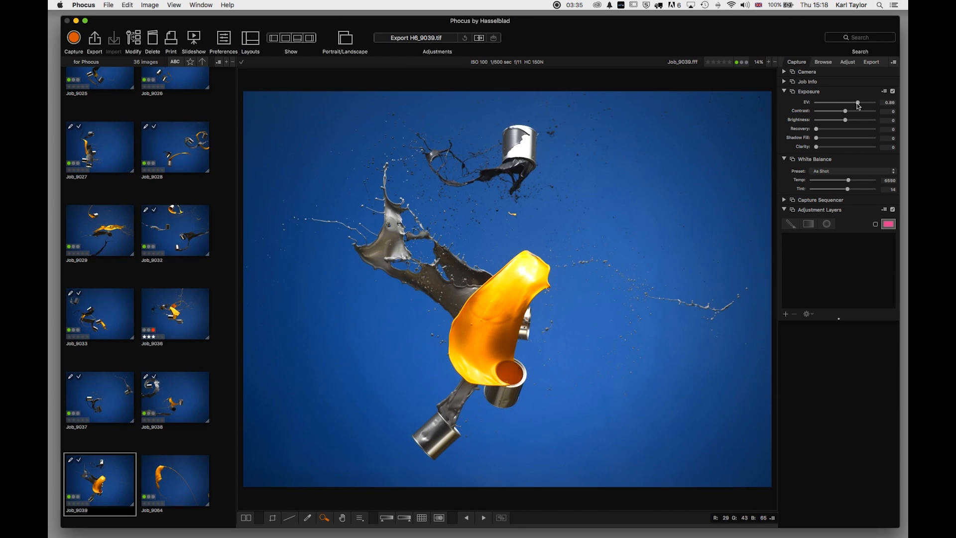
left_click_drag(857, 101, 827, 102)
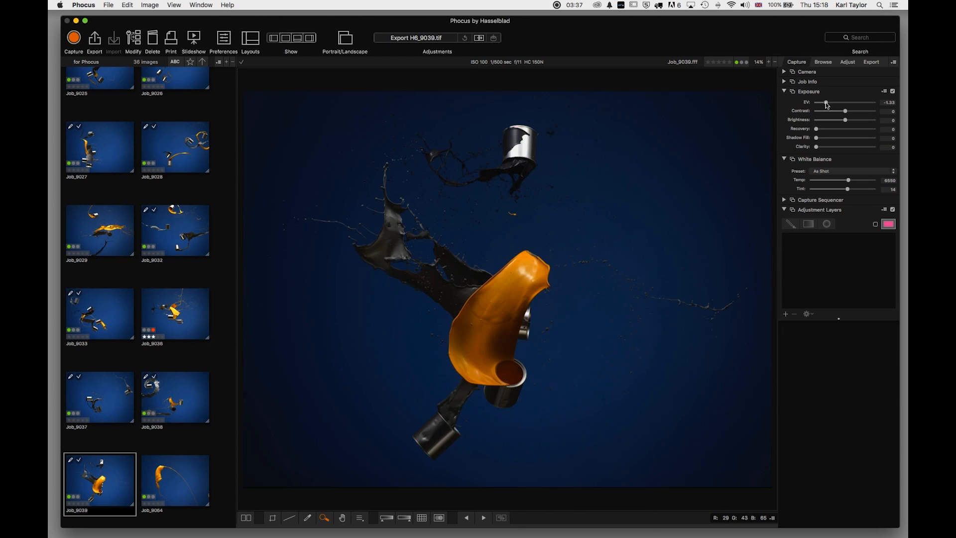
left_click_drag(826, 102, 846, 102)
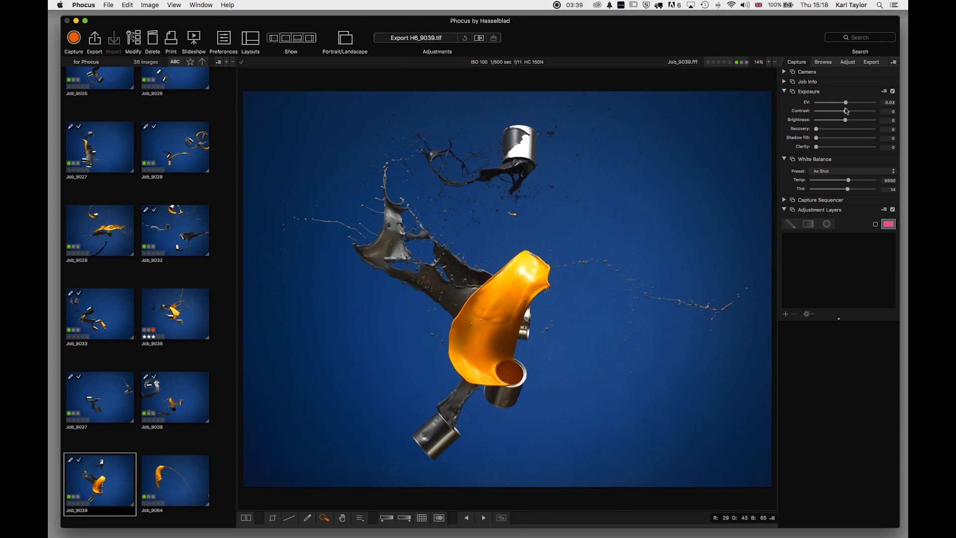
left_click_drag(846, 101, 844, 102)
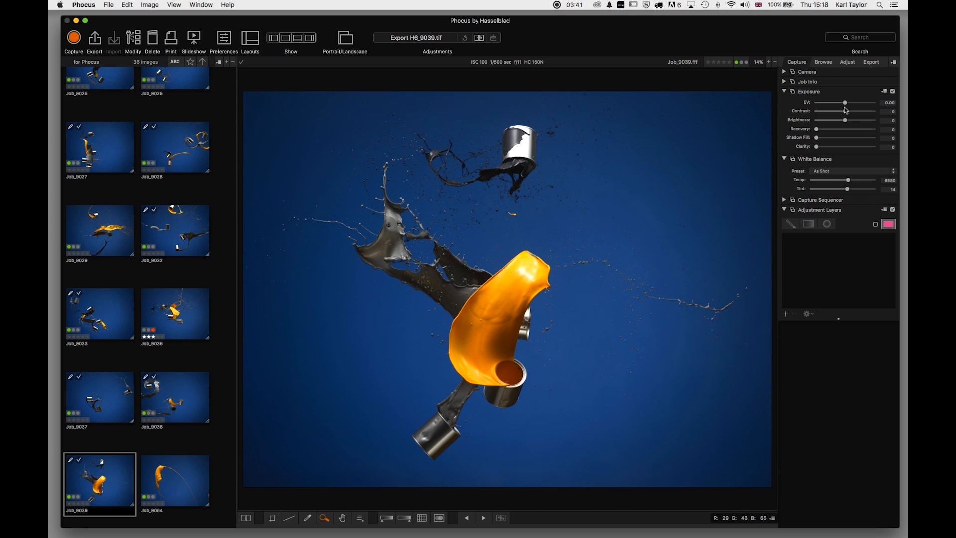
Nudge contrast and reset it to 0, then drag highlight recovery to 72 and back down
left_click_drag(845, 111, 852, 111)
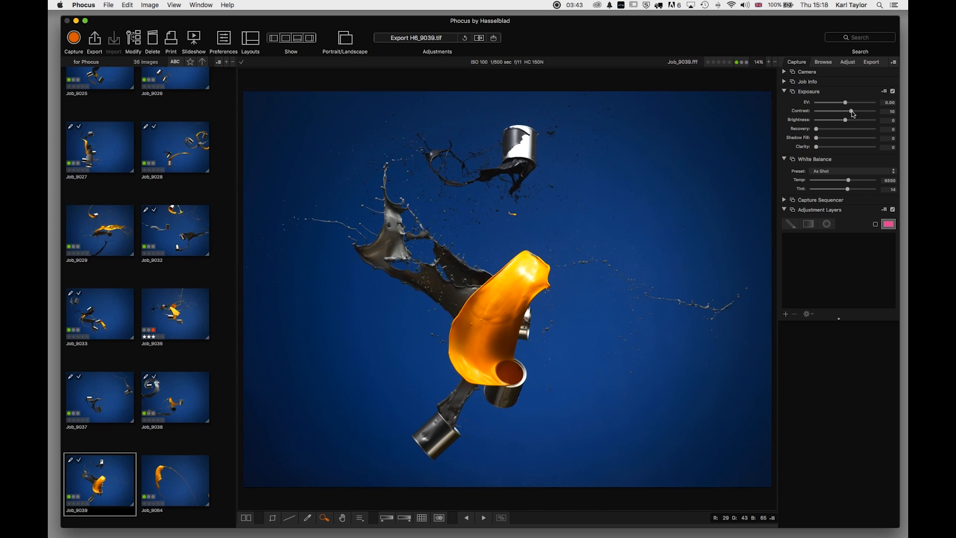
left_click_drag(852, 111, 844, 111)
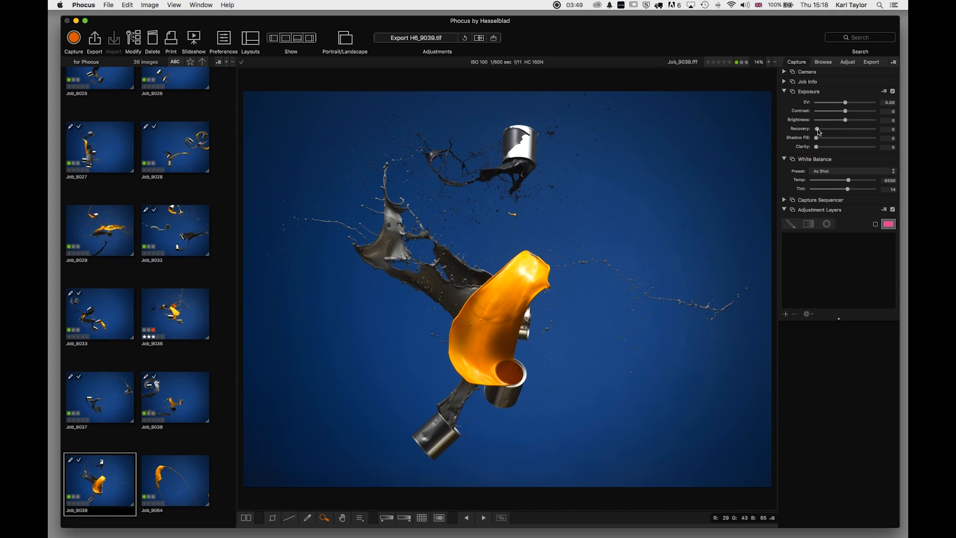
left_click_drag(817, 129, 858, 129)
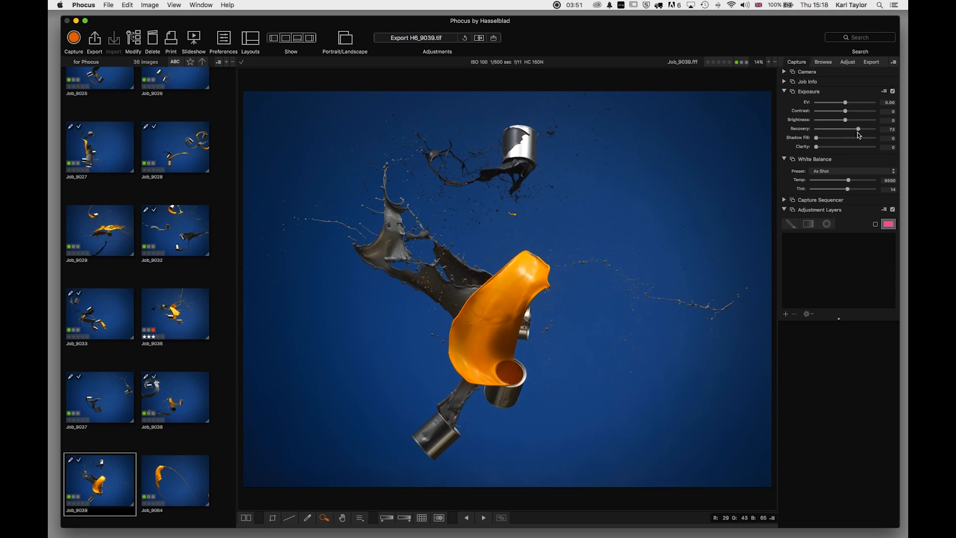
left_click_drag(858, 128, 820, 129)
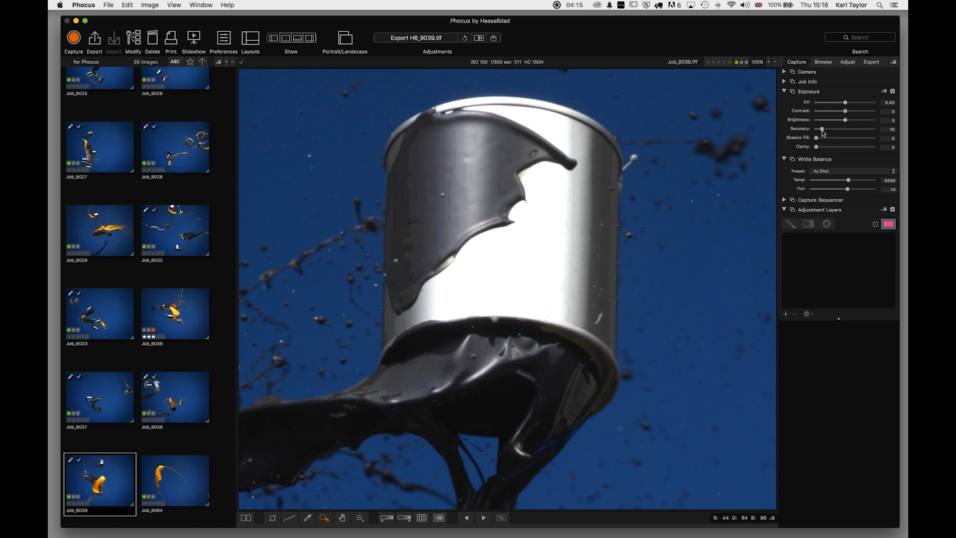
Raise highlight recovery from 10 to 71 while viewing the paint can at 100%
left_click_drag(821, 129, 858, 128)
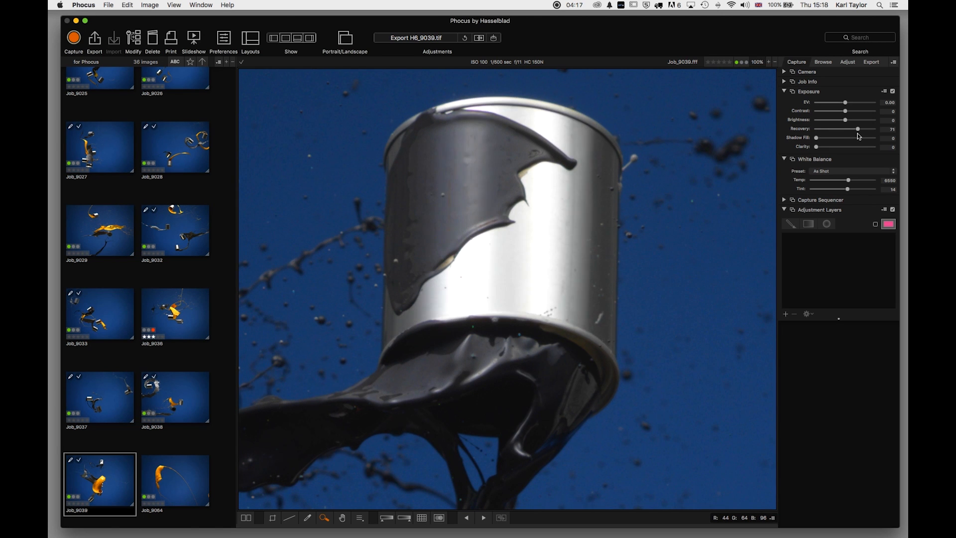